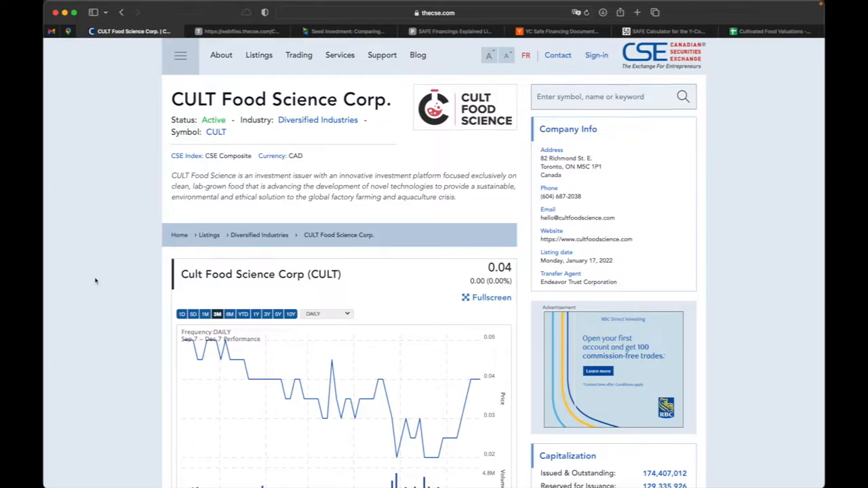
mouse_move(702, 65)
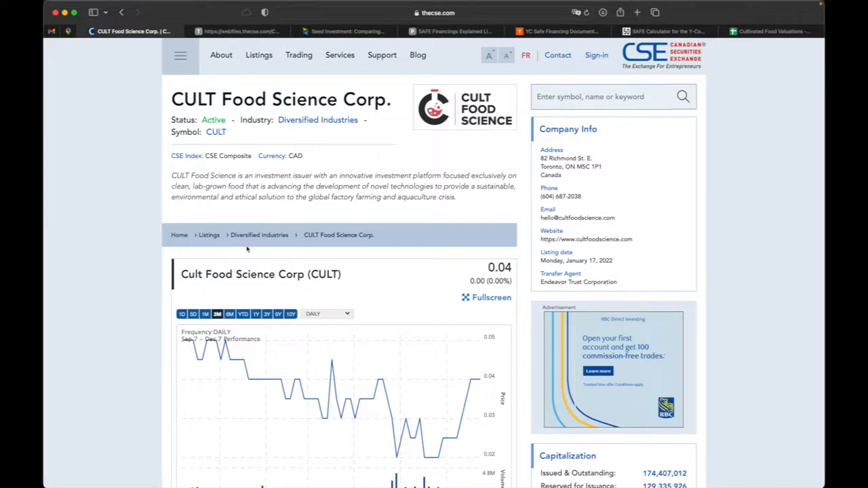
Scroll the CULT Food Science listing page down to the CSE Filings box
scroll("down", 3)
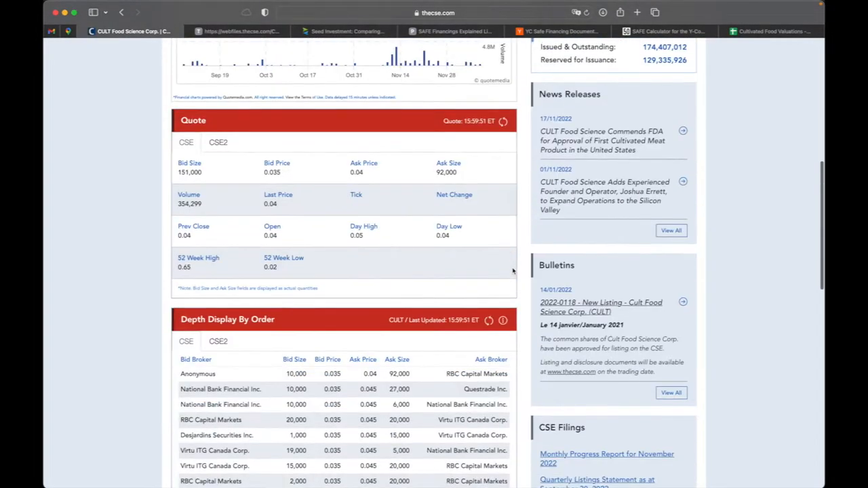
scroll("down", 3)
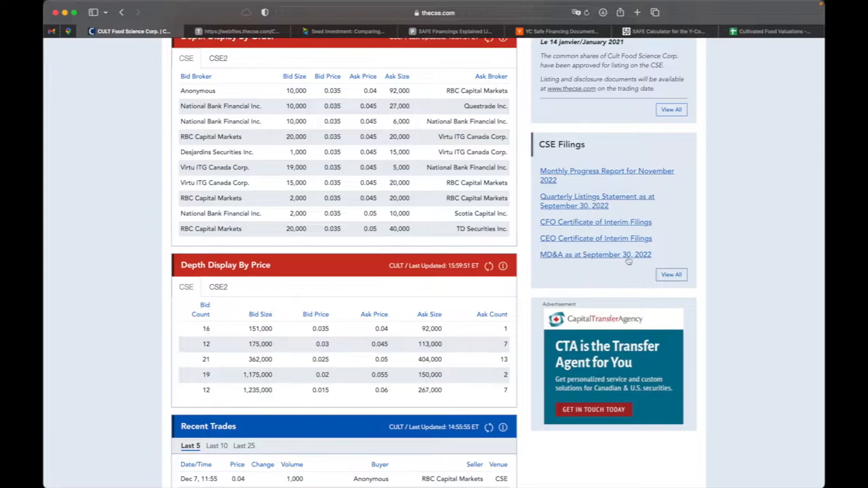
mouse_move(628, 265)
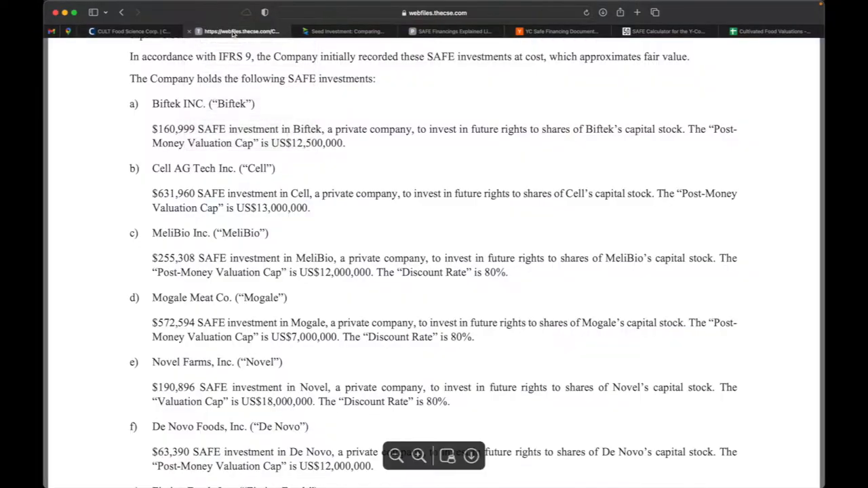
mouse_move(87, 188)
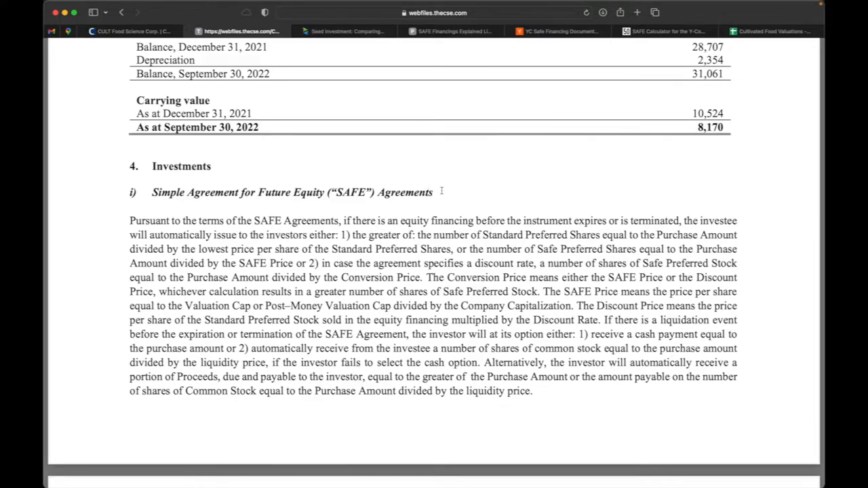
Scroll the filing PDF to Note 4 on SAFE Agreements, then switch to the inDinero article tab
scroll("down", 3)
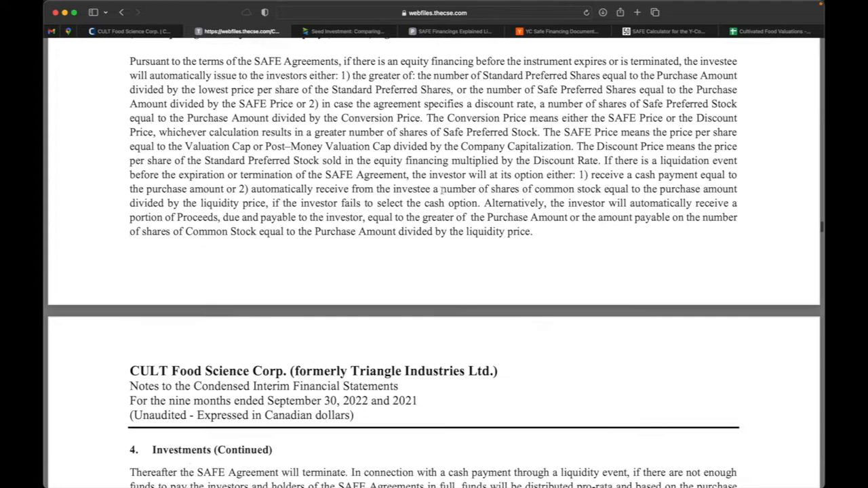
scroll("down", 3)
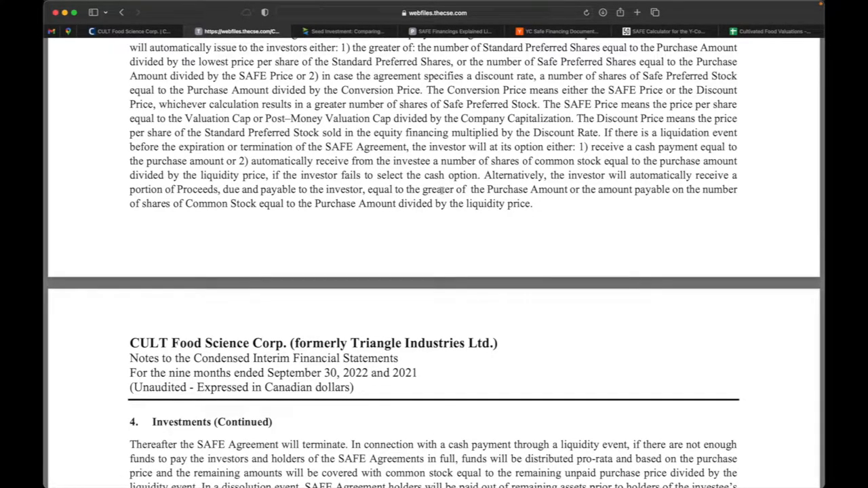
left_click(346, 31)
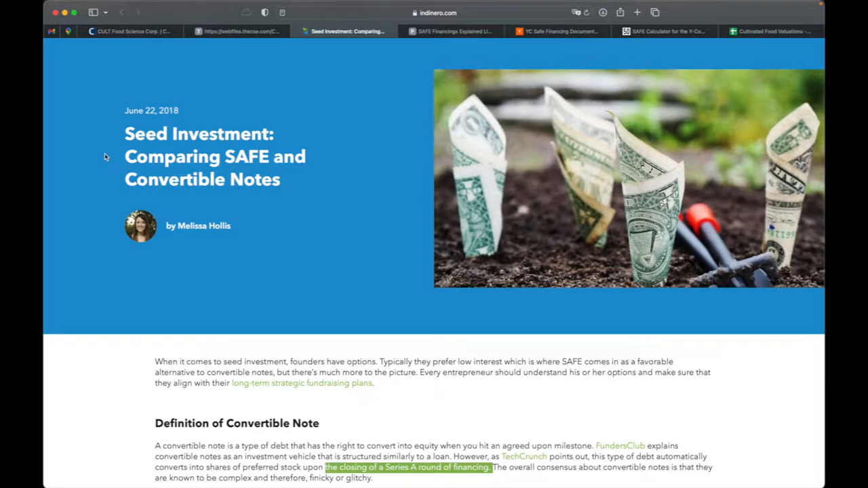
mouse_move(330, 164)
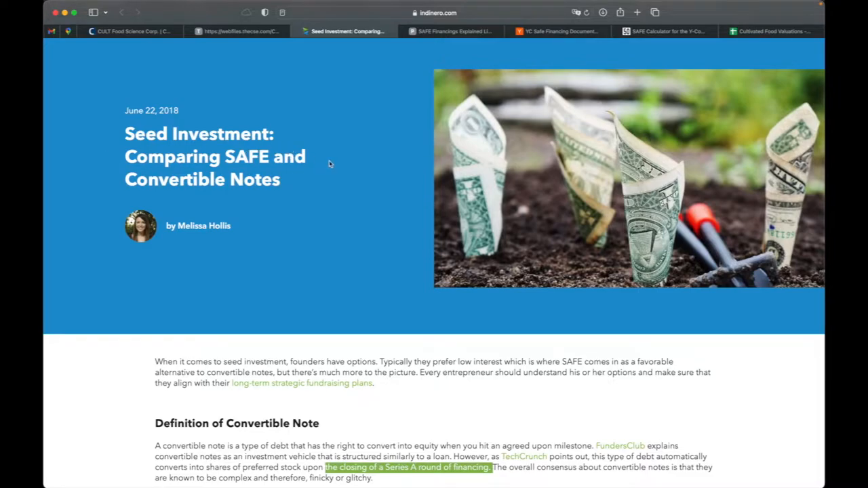
Reach the article's Definition of SAFE and highlight 'simple agreement for future equity'
scroll("down", 3)
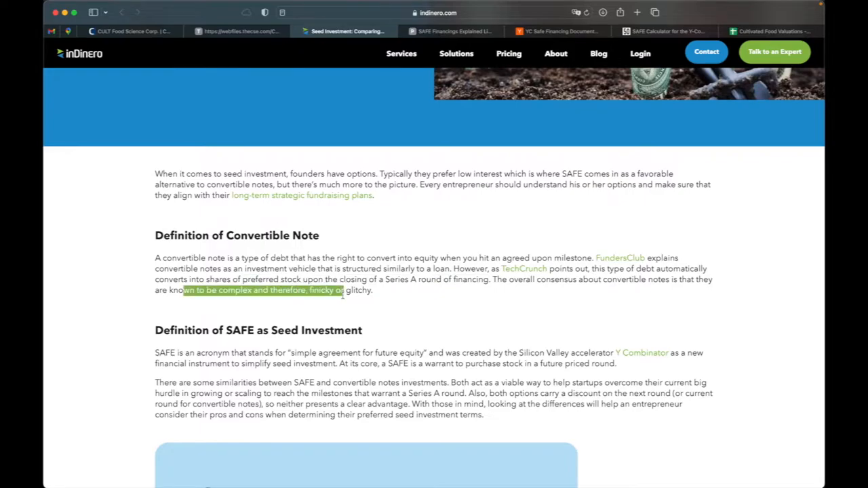
left_click(377, 291)
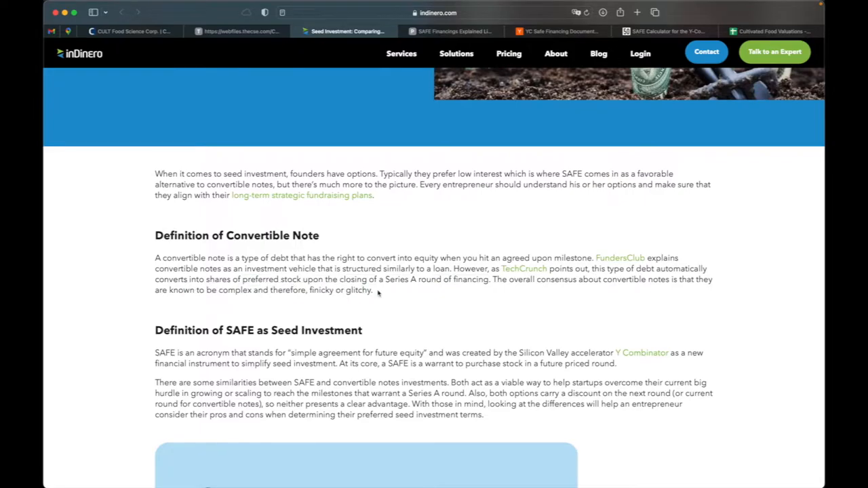
scroll("down", 3)
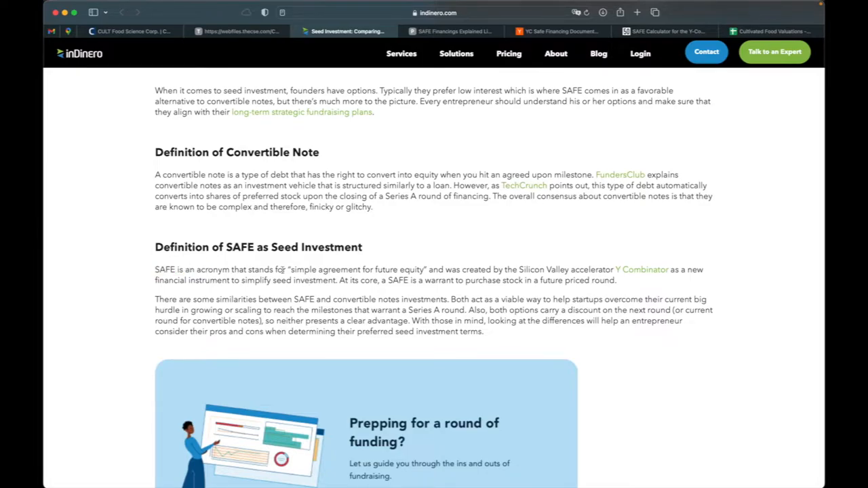
left_click_drag(291, 269, 426, 269)
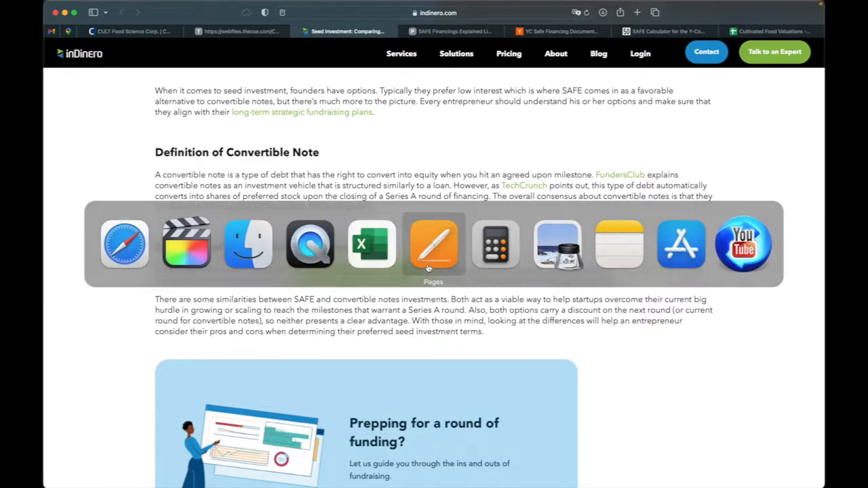
Switch to the Postmoney Safe - Valuation Cap Only v1.1 document and page down to its signature page
left_click(434, 244)
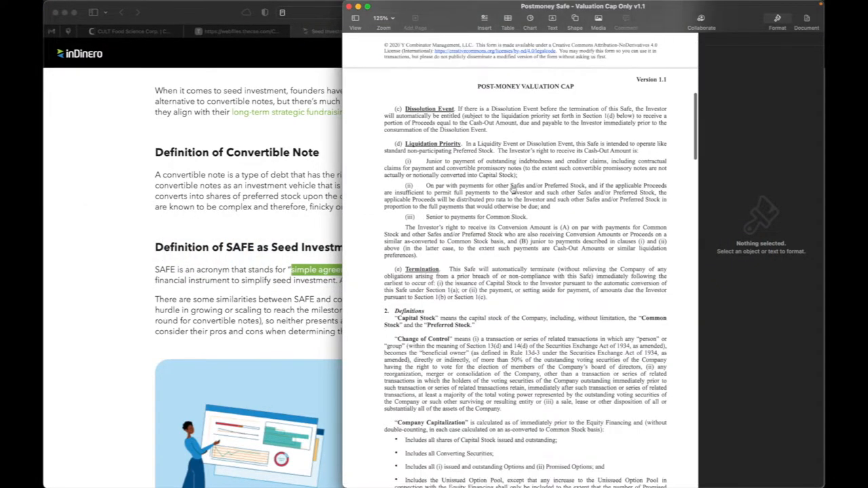
scroll("down", 3)
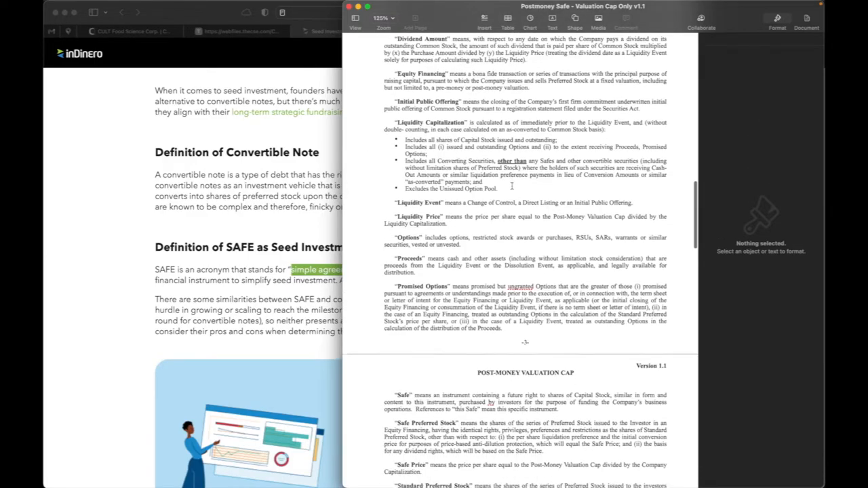
scroll("down", 3)
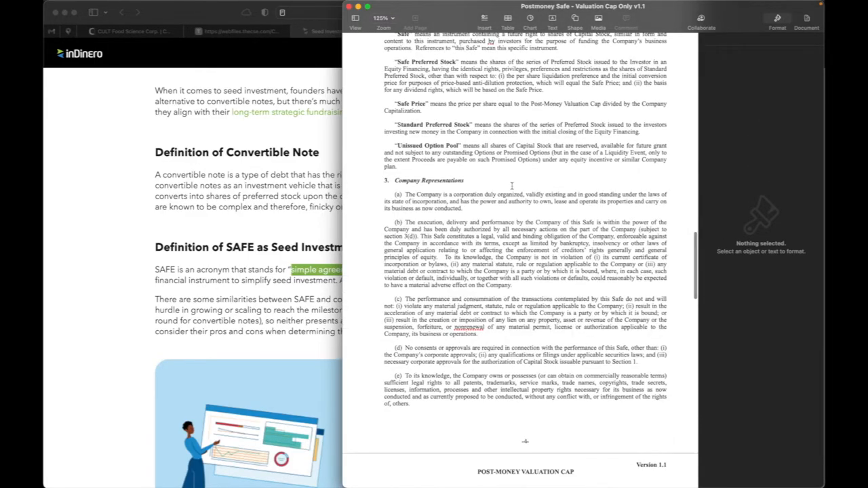
scroll("down", 3)
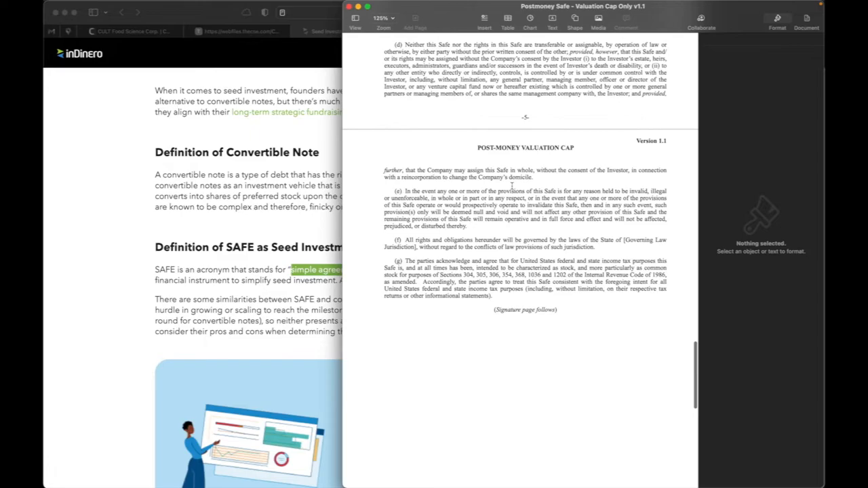
scroll("down", 3)
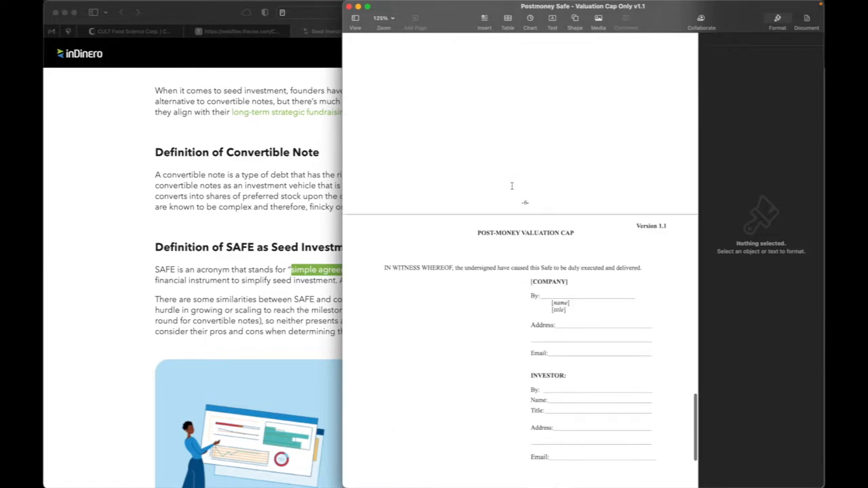
scroll("up", 3)
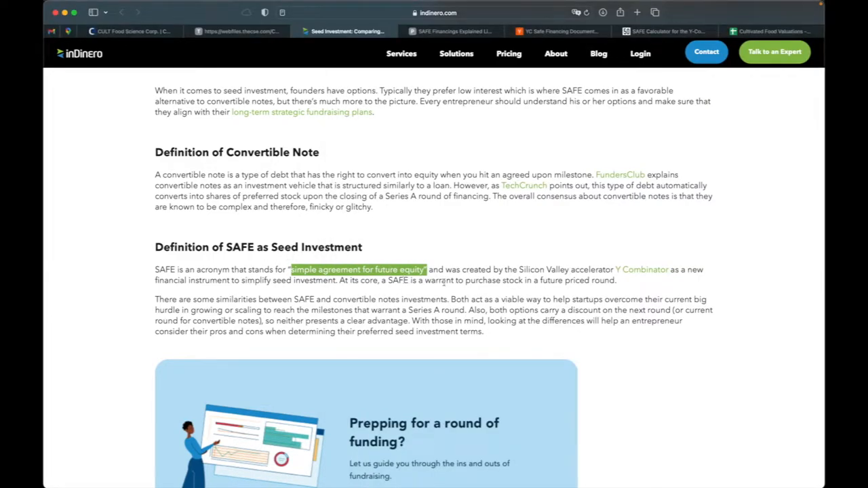
mouse_move(575, 283)
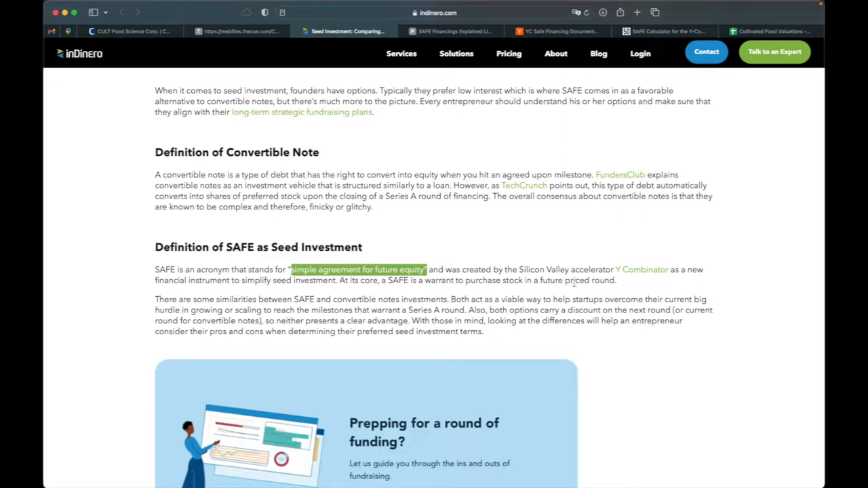
Scroll to 'How can startup founders decide between SAFE and convertible notes?'
scroll("down", 3)
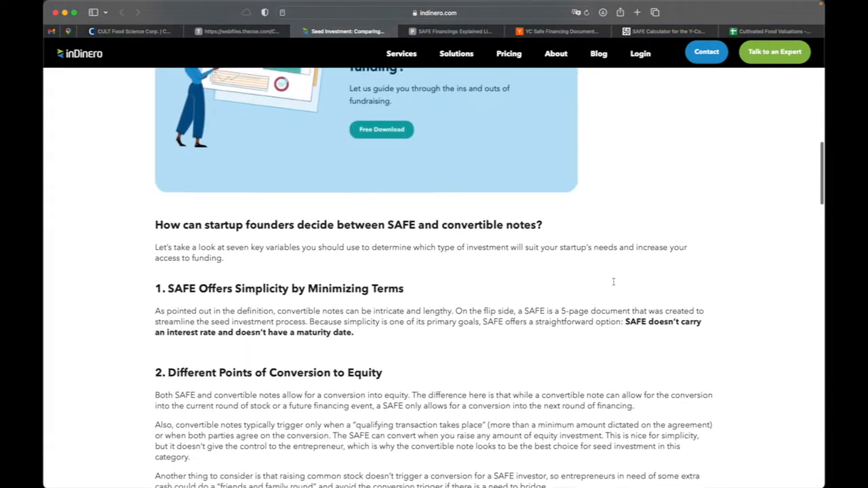
scroll("down", 3)
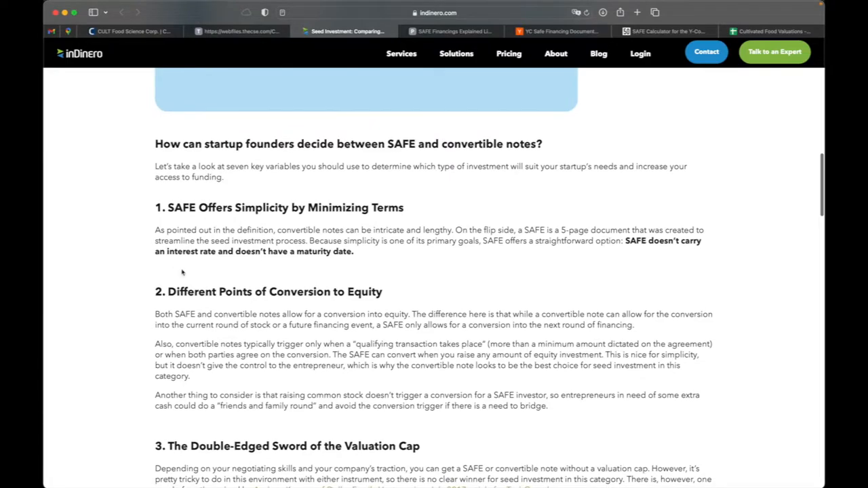
mouse_move(241, 222)
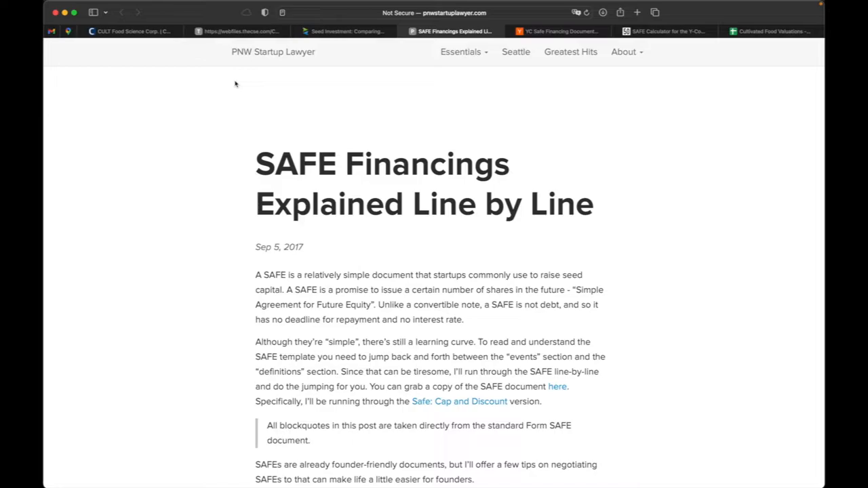
mouse_move(187, 284)
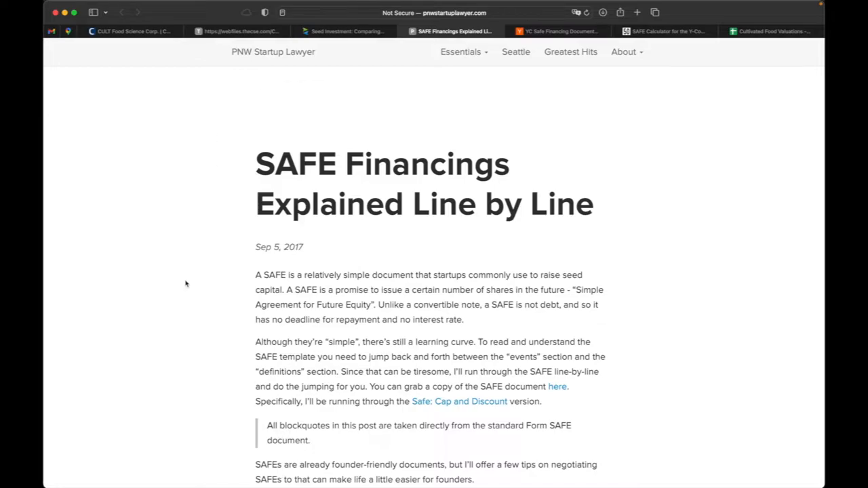
Scroll the SAFE Financings Explained post's introduction, then switch to the Y Combinator tab
scroll("down", 3)
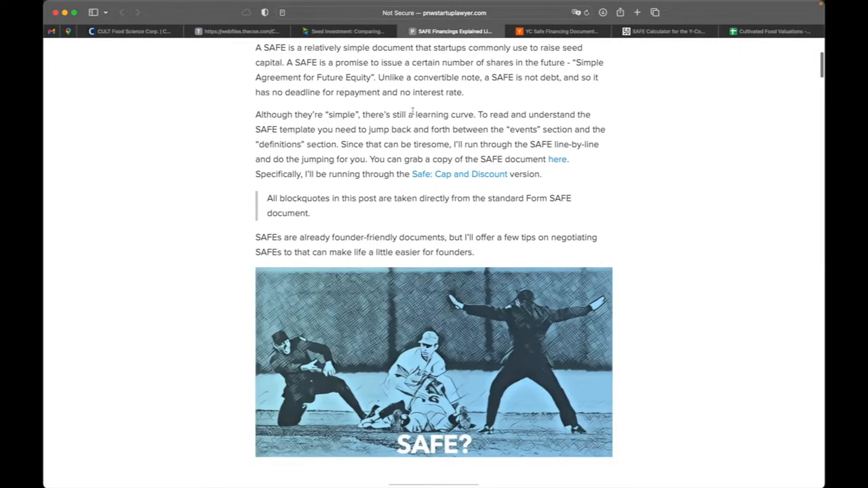
left_click(556, 31)
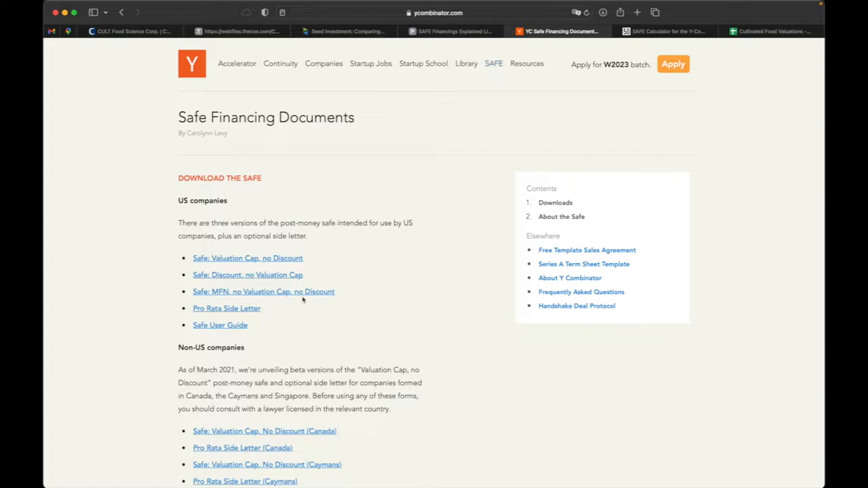
Review YC's safe document download lists, then return to the SAFE Financings Explained tab
scroll("down", 3)
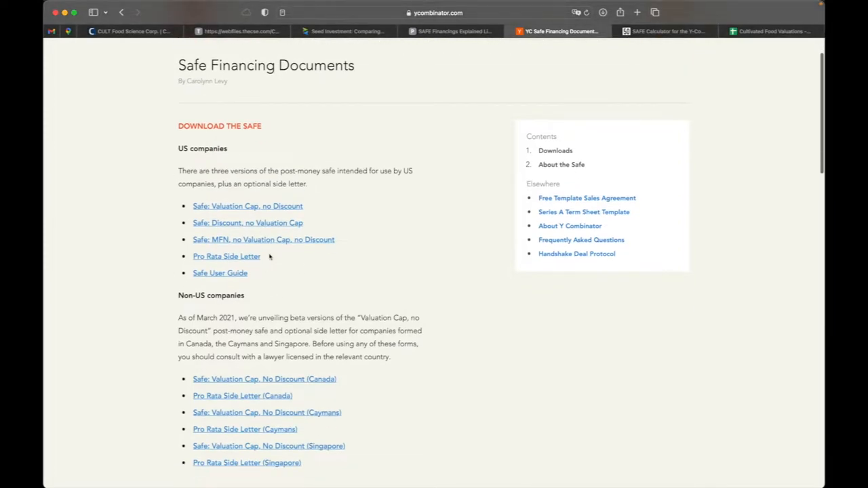
scroll("down", 3)
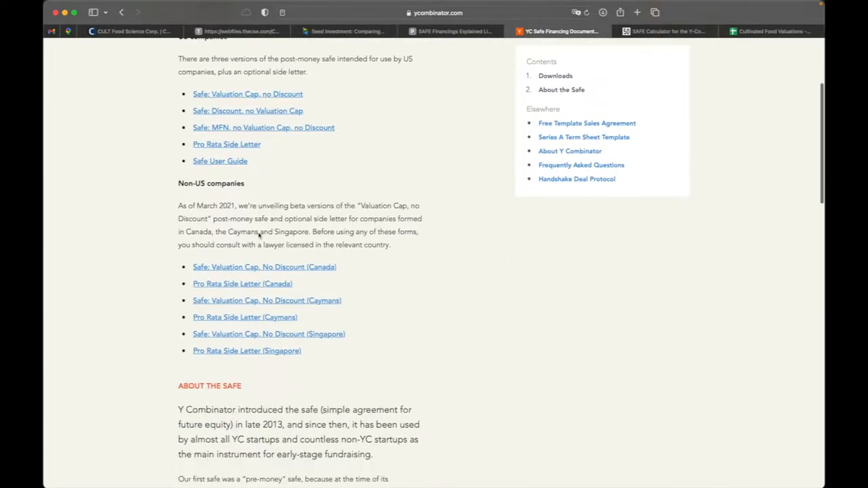
scroll("down", 3)
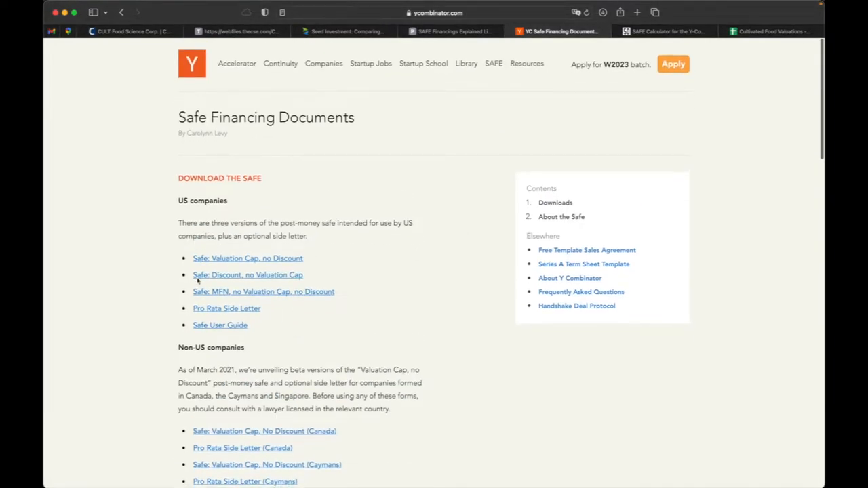
left_click(451, 32)
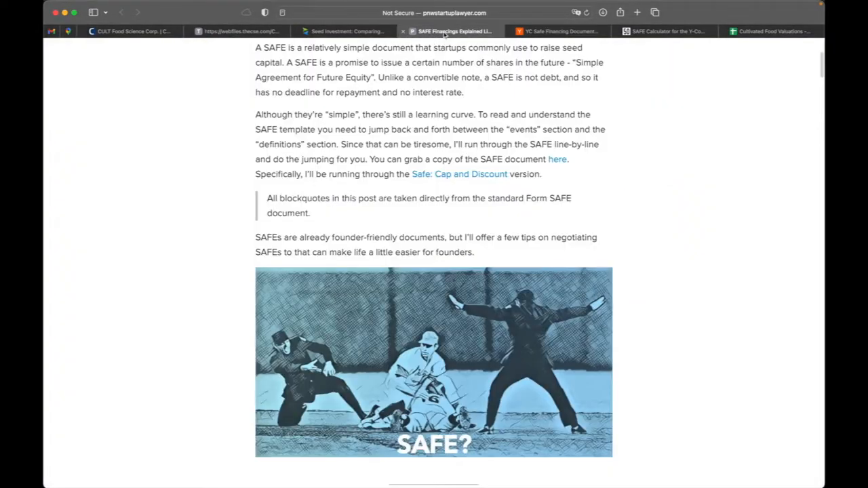
Read the post's Intro Paragraph section on valuation cap and discount rate, then switch to the webfiles.thecse.com filing
scroll("down", 3)
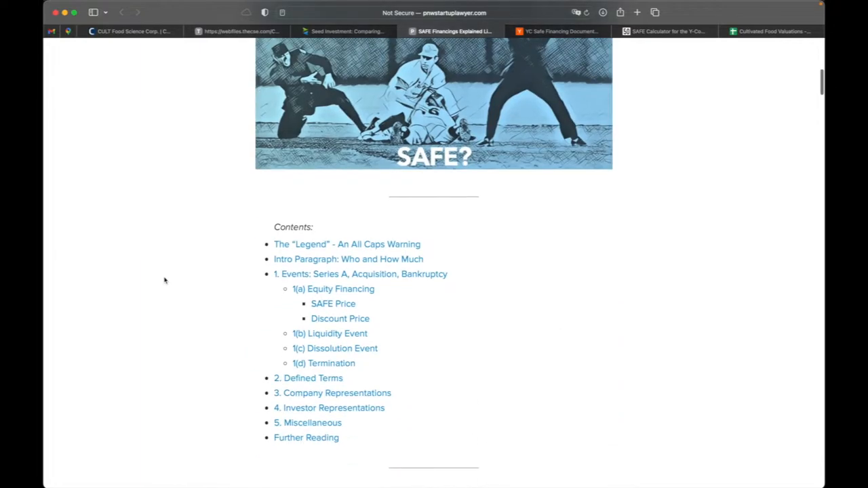
scroll("down", 3)
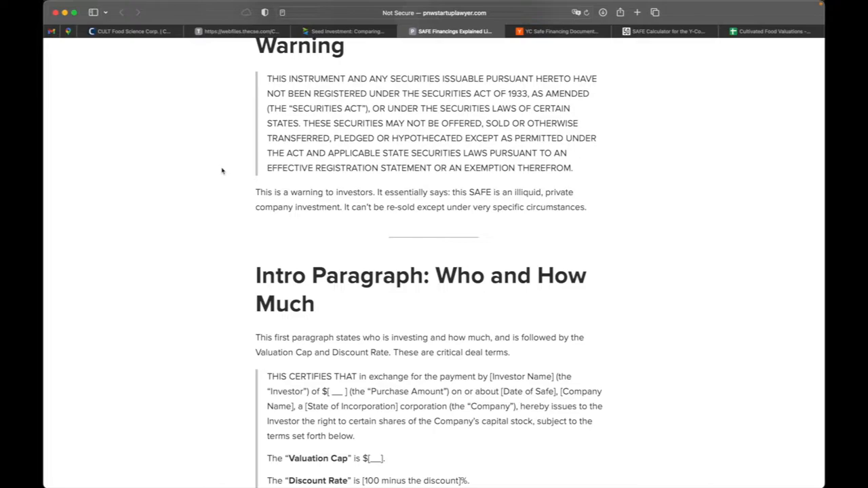
scroll("down", 3)
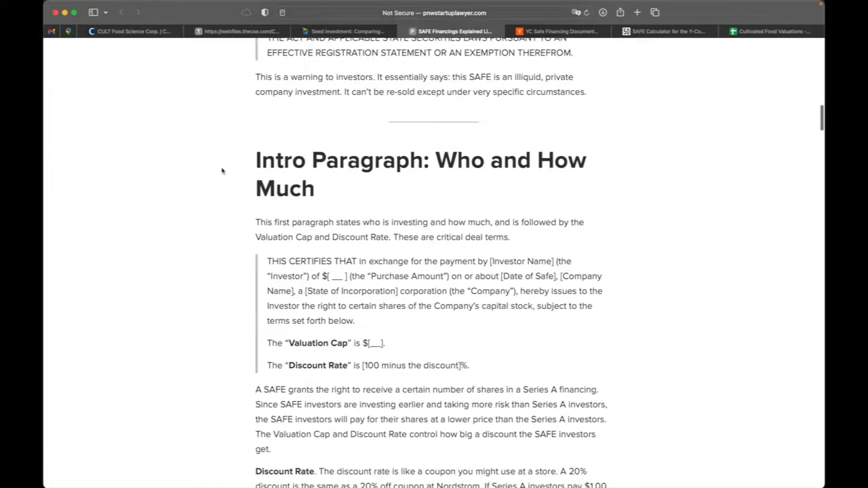
scroll("down", 3)
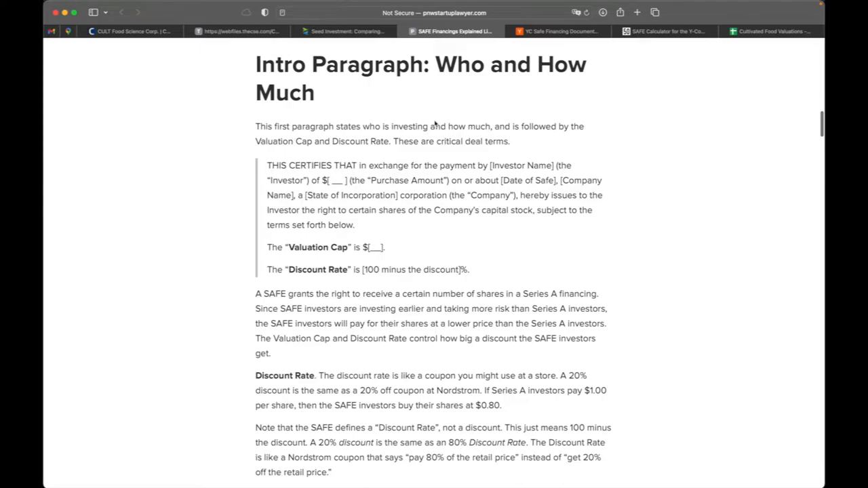
mouse_move(513, 123)
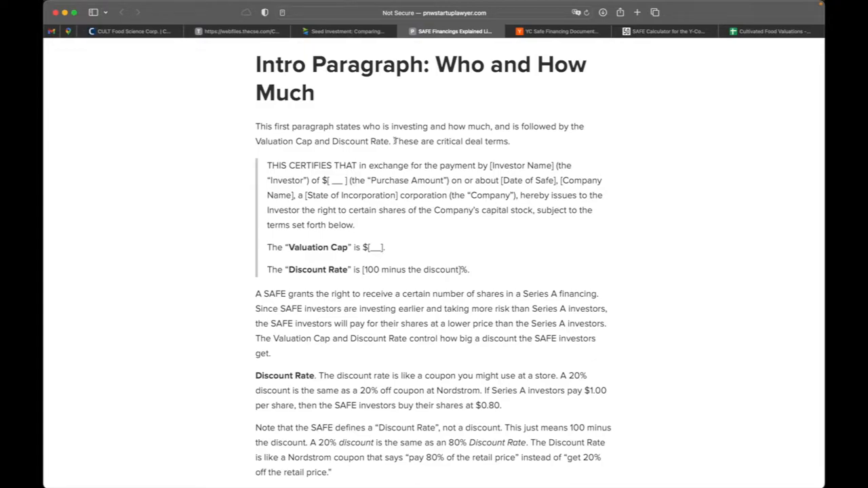
left_click(241, 32)
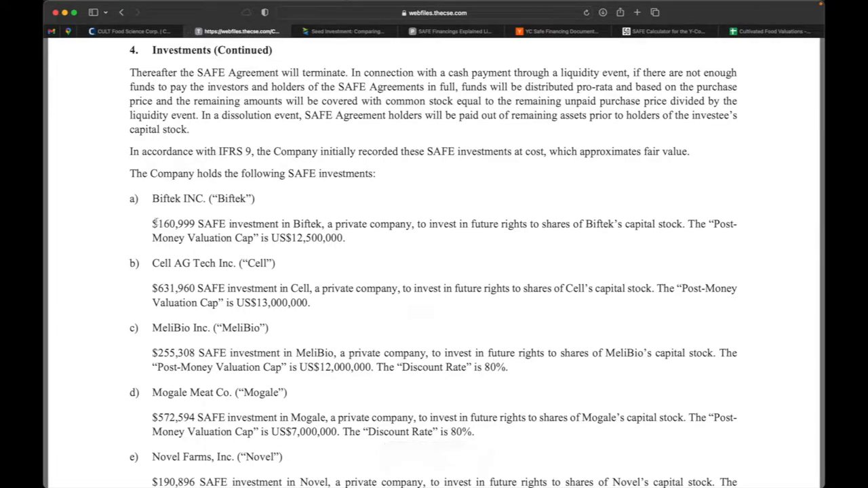
Highlight Biftek's US$12,500,000 cap and California Cultured's 80% discount rate, then return to the explainer post
left_click_drag(152, 223, 194, 224)
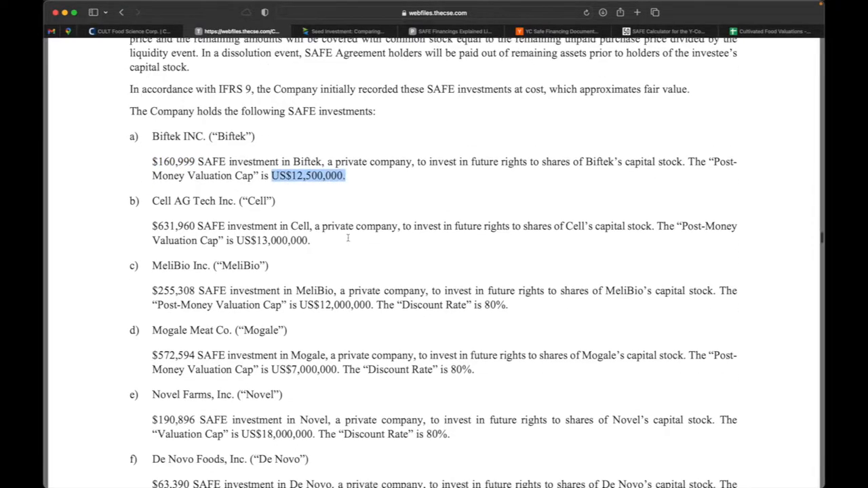
scroll("down", 3)
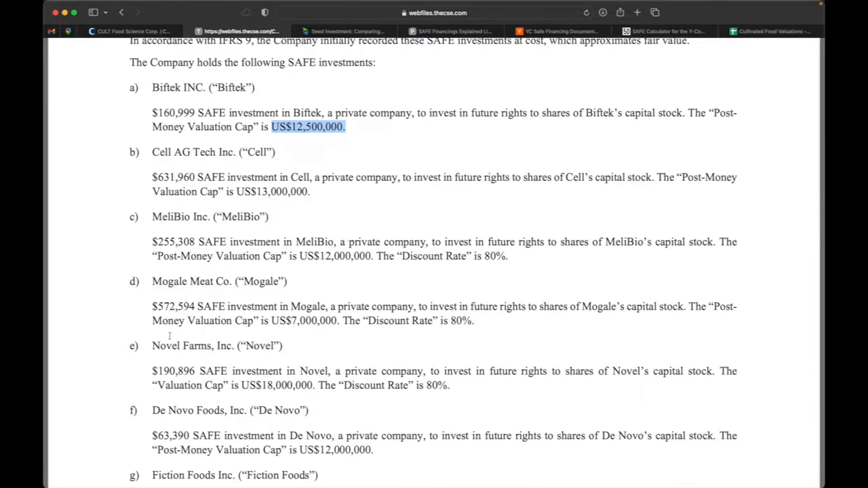
scroll("down", 3)
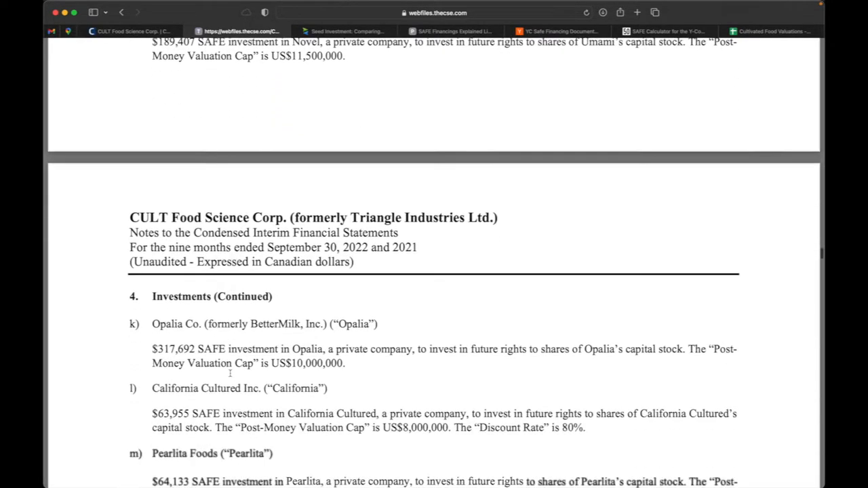
scroll("down", 3)
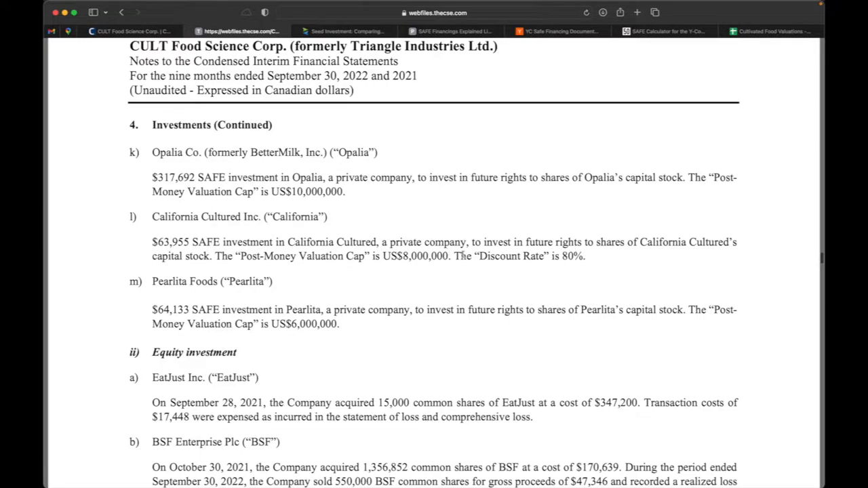
left_click_drag(454, 256, 585, 256)
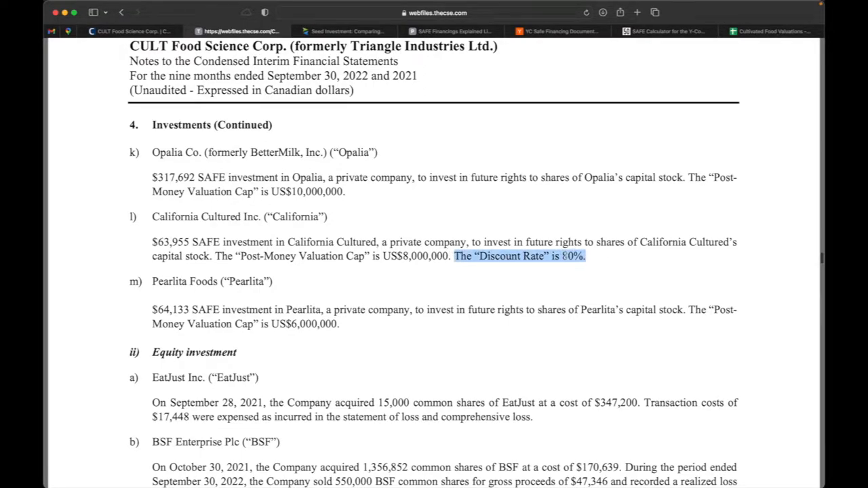
left_click(451, 32)
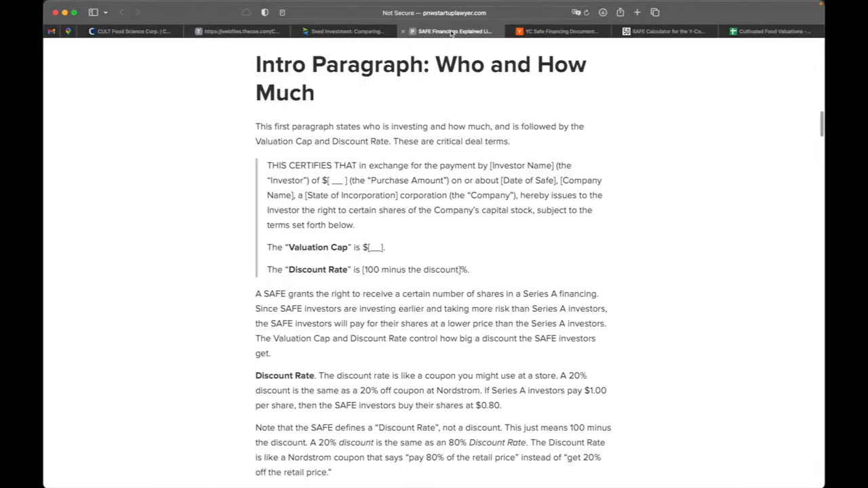
Revisit California Cultured's discount rate, then scroll the explainer post to its Discount Rate and Valuation Cap sections
scroll("down", 3)
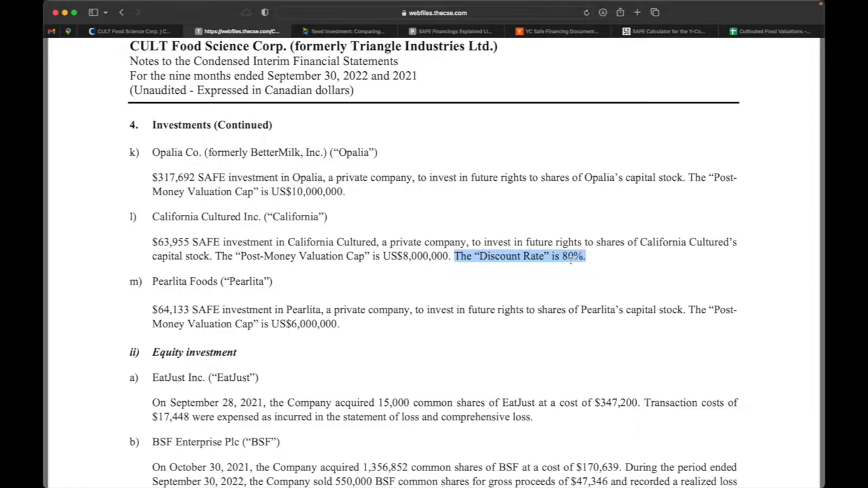
left_click(453, 31)
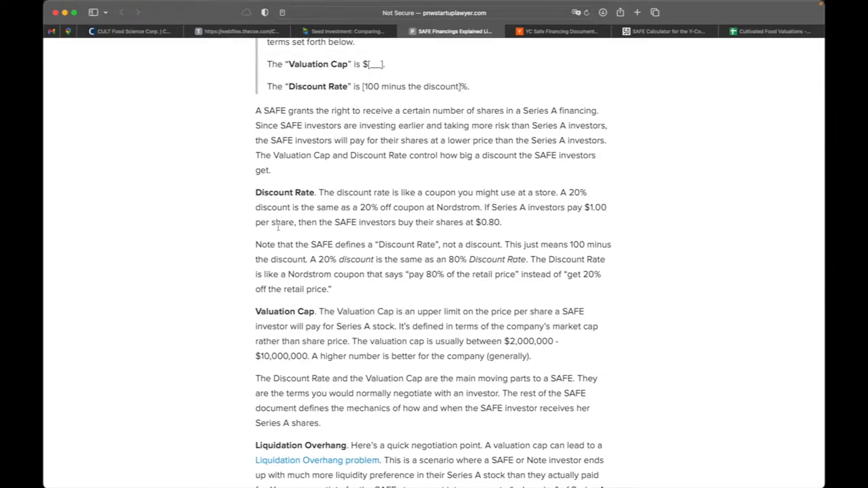
mouse_move(385, 223)
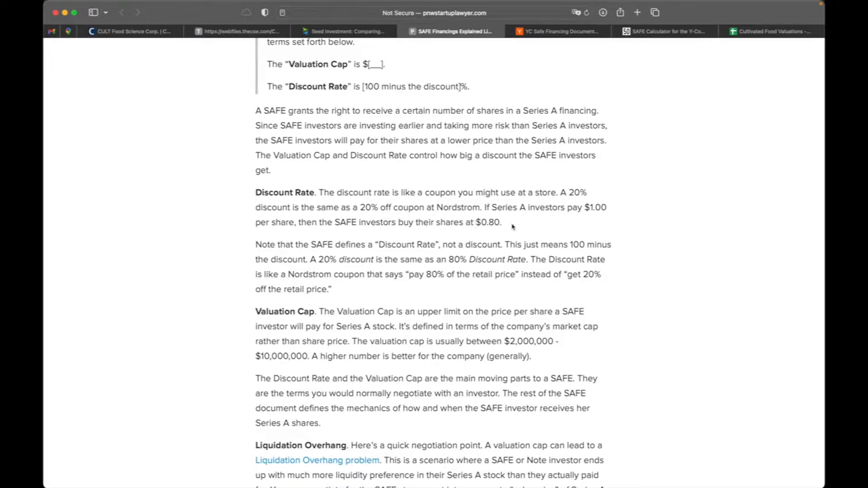
scroll("down", 3)
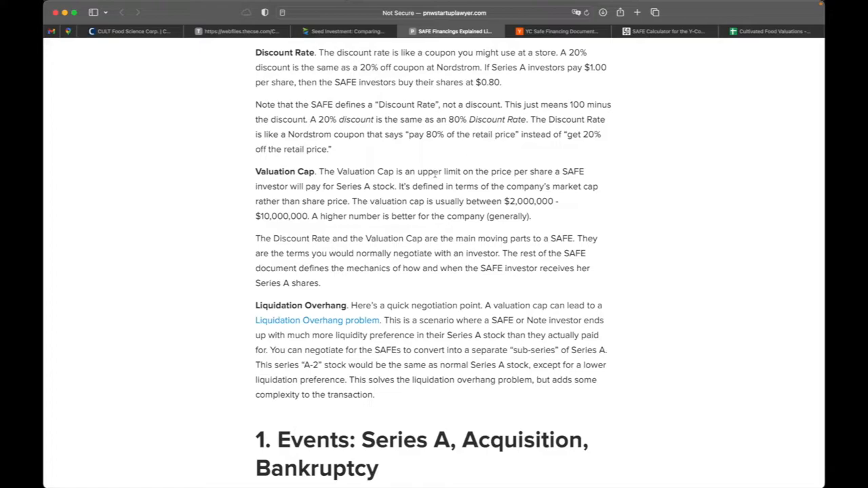
mouse_move(328, 188)
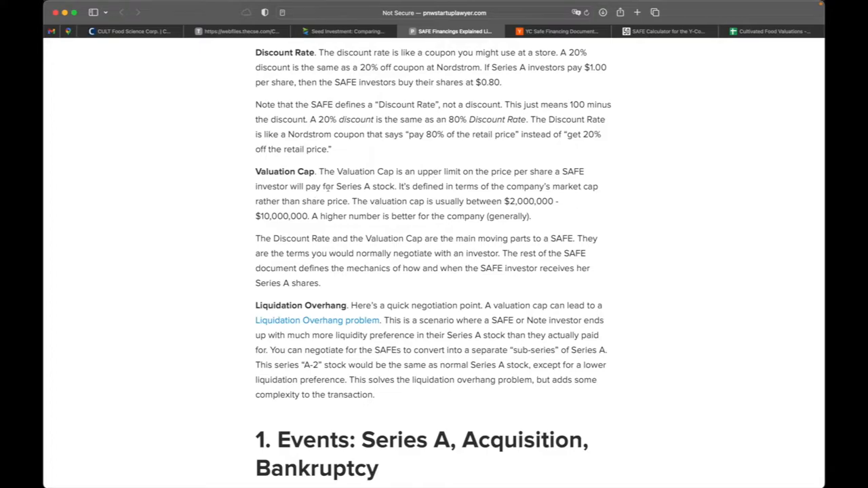
mouse_move(364, 188)
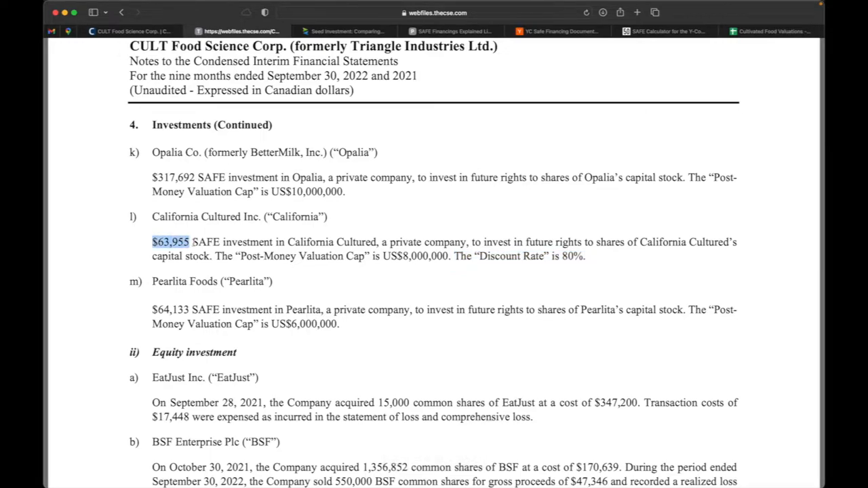
mouse_move(368, 260)
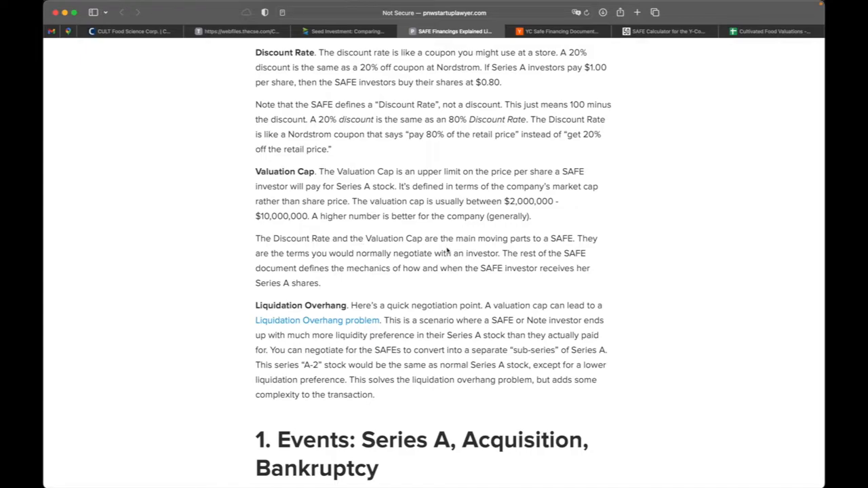
mouse_move(275, 257)
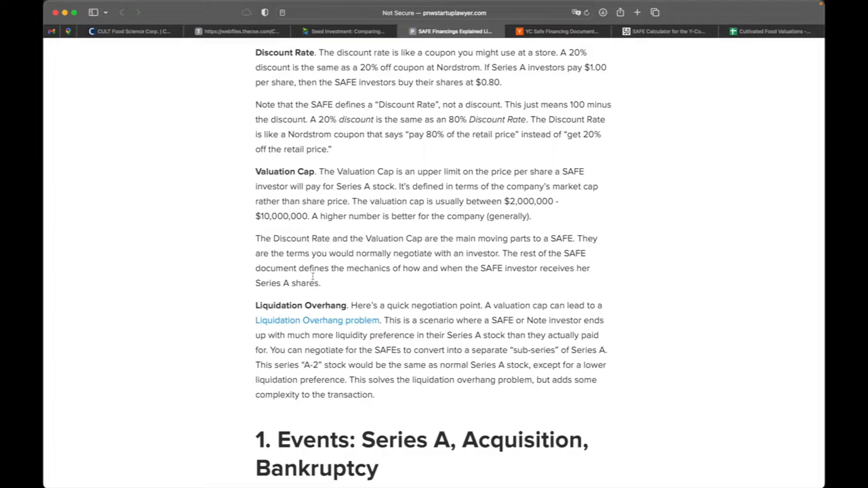
mouse_move(362, 274)
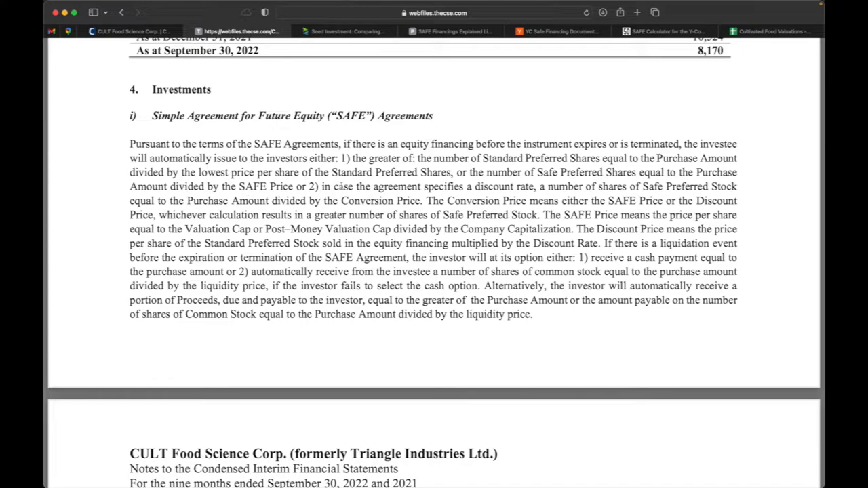
Highlight a passage in the CSE filing's SAFE notes and scroll through the remaining SAFE agreement disclosures
left_click_drag(333, 187, 421, 200)
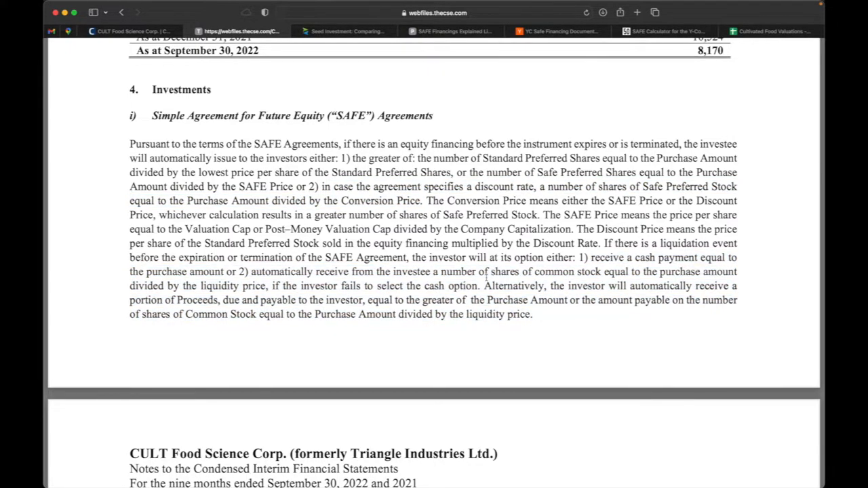
scroll("down", 3)
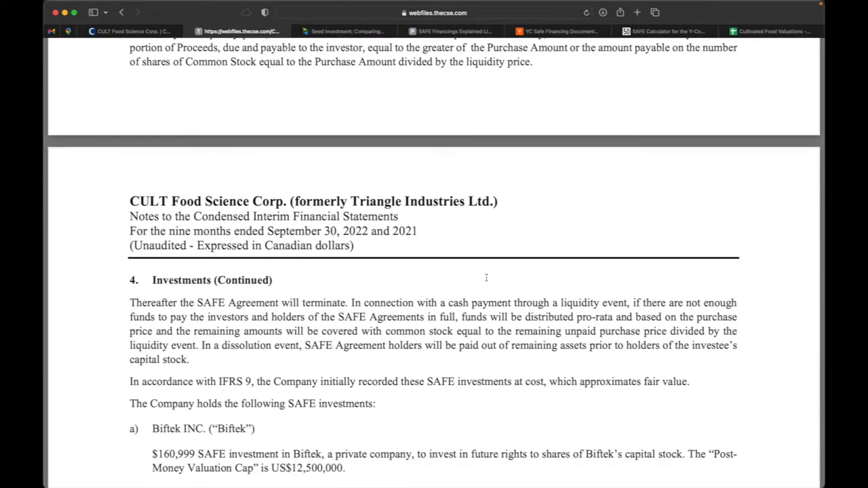
scroll("down", 3)
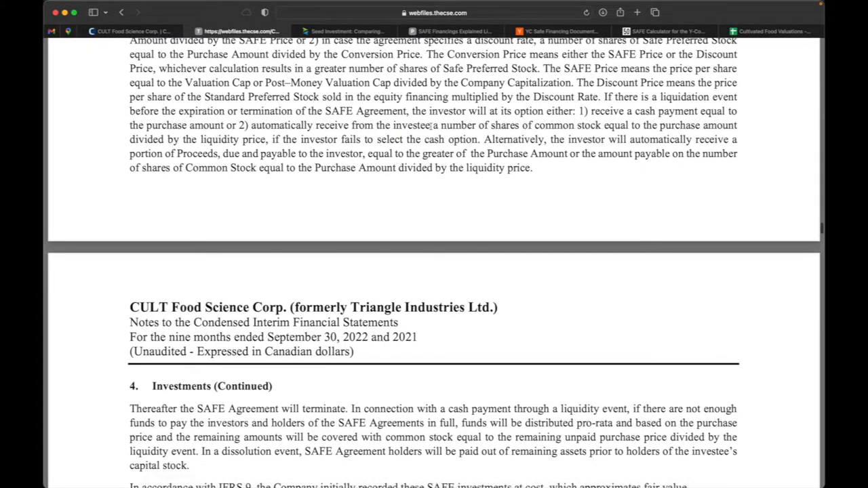
scroll("down", 3)
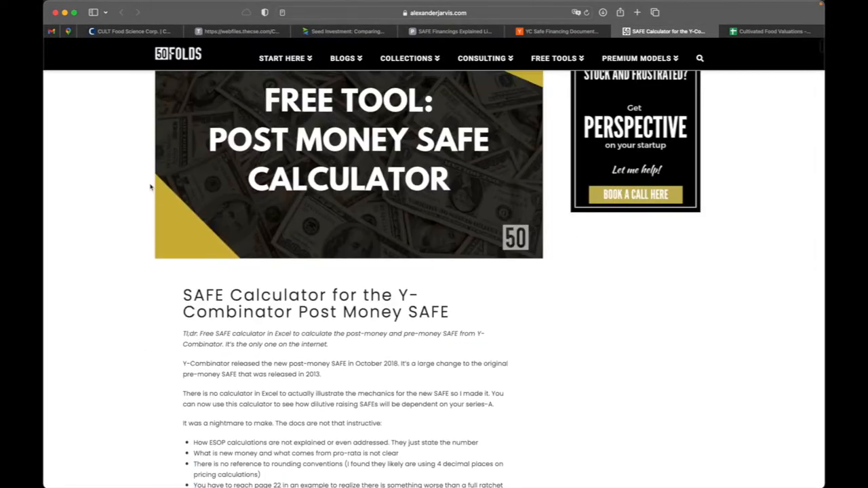
scroll("up", 3)
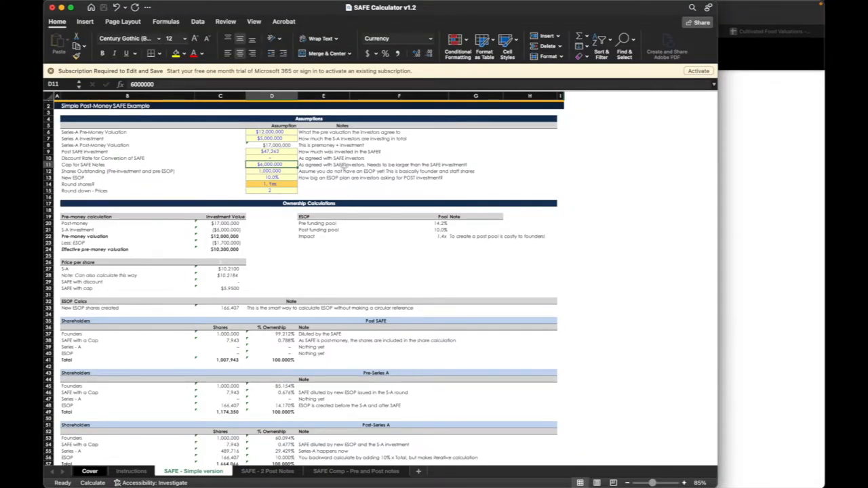
left_click(324, 165)
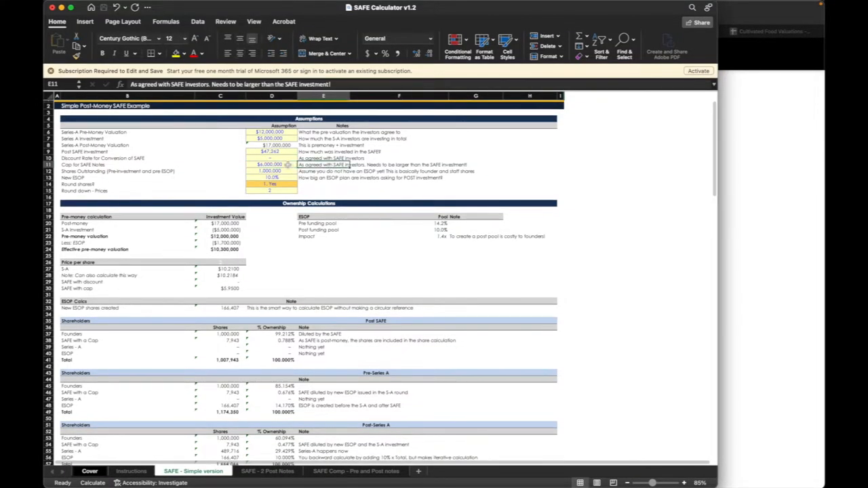
left_click(271, 151)
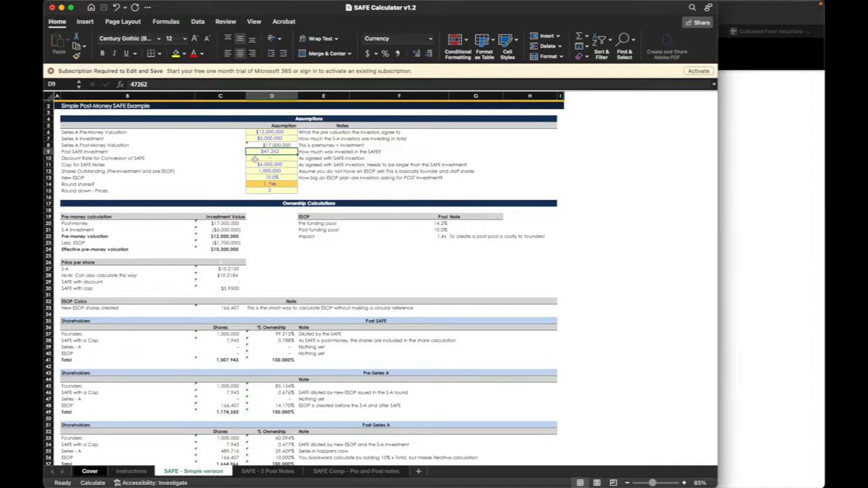
left_click(272, 165)
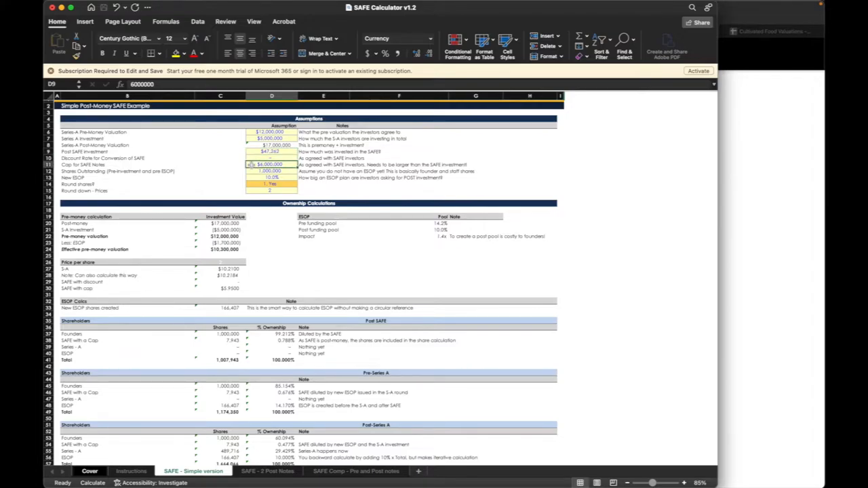
left_click(271, 164)
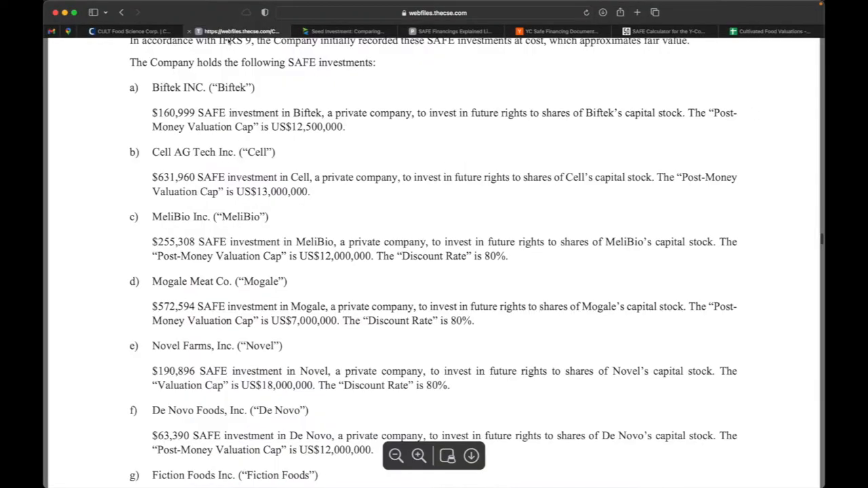
Highlight the Cell AG Tech SAFE investment paragraph with its amount and post-money cap
left_click_drag(152, 177, 311, 191)
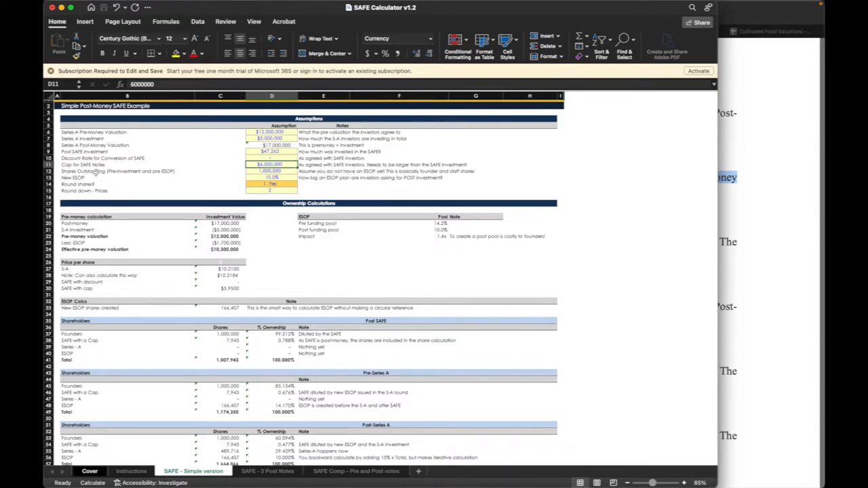
mouse_move(181, 171)
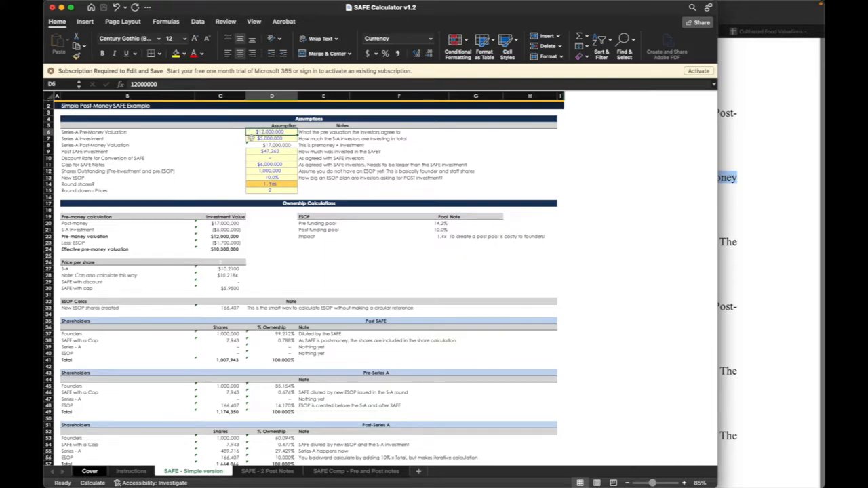
left_click(271, 139)
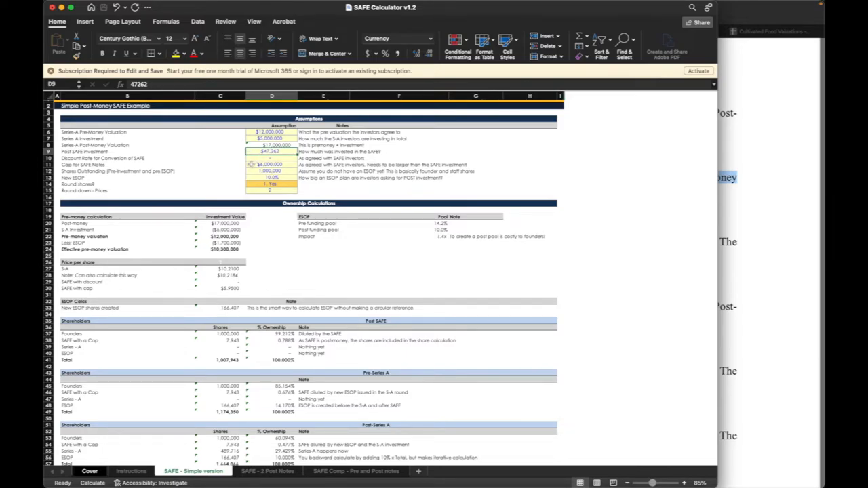
left_click(271, 164)
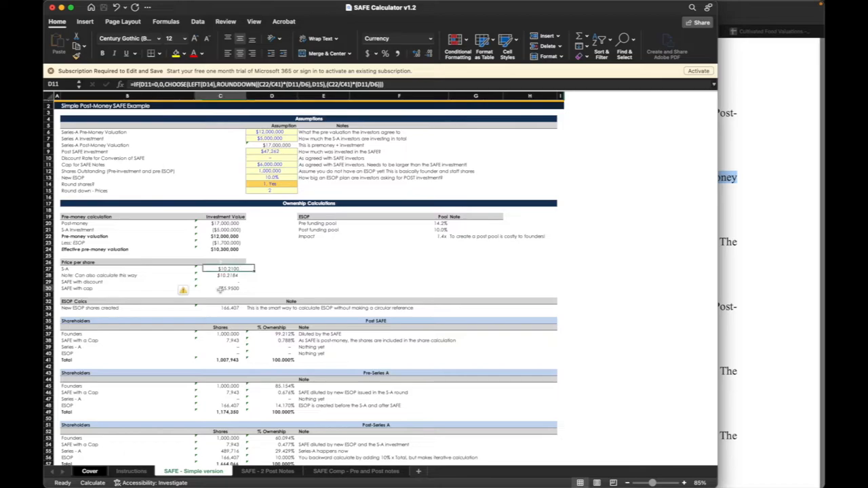
left_click(220, 289)
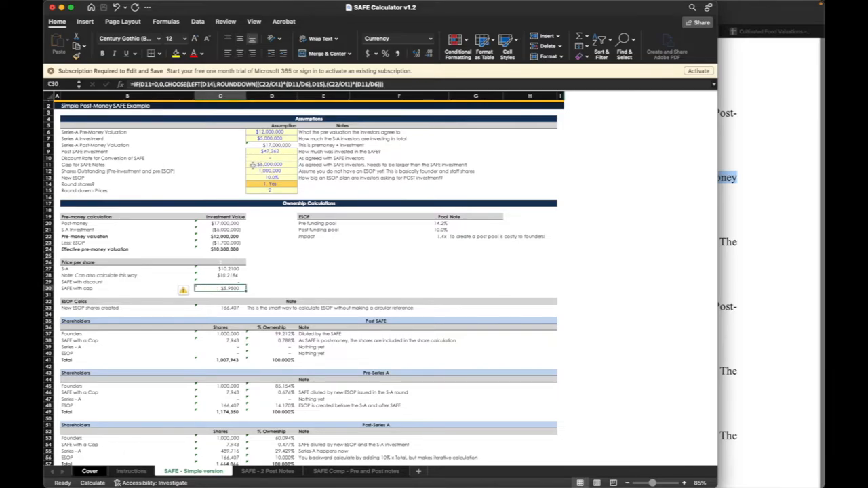
left_click(220, 340)
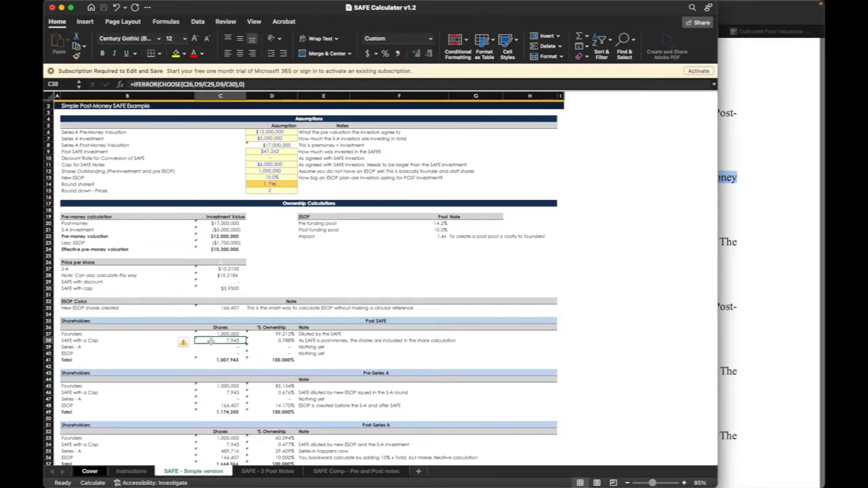
mouse_move(262, 341)
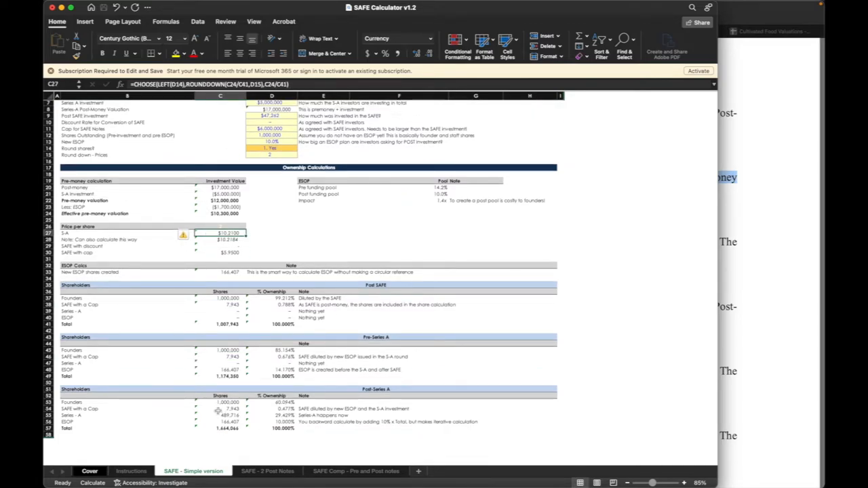
left_click(272, 409)
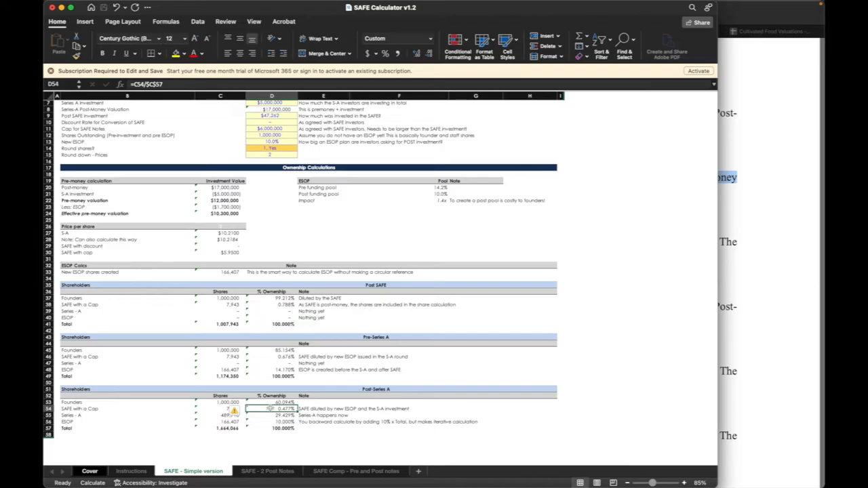
left_click(271, 415)
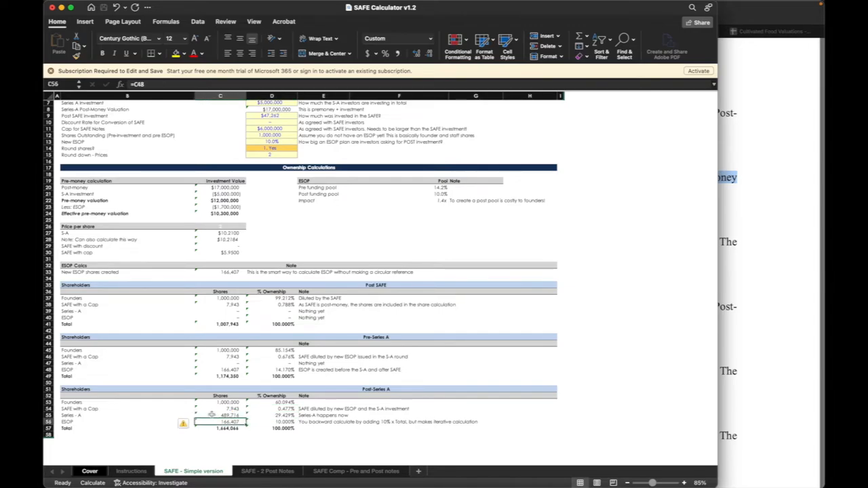
left_click(221, 415)
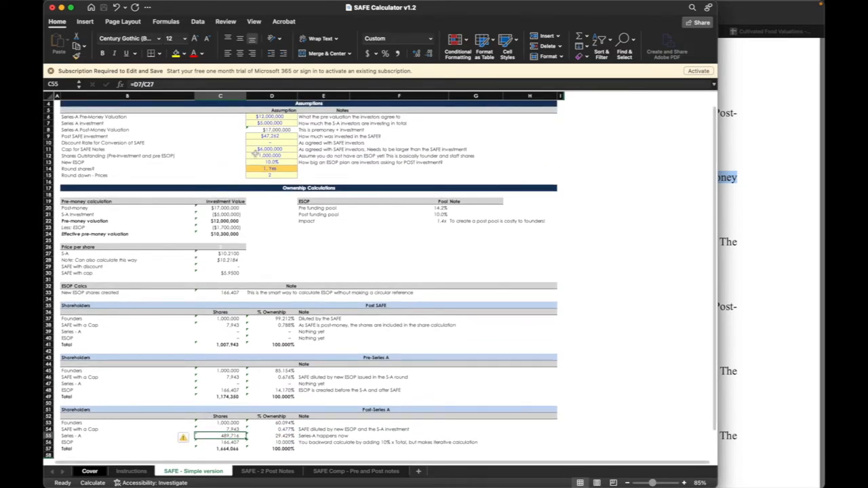
left_click(271, 155)
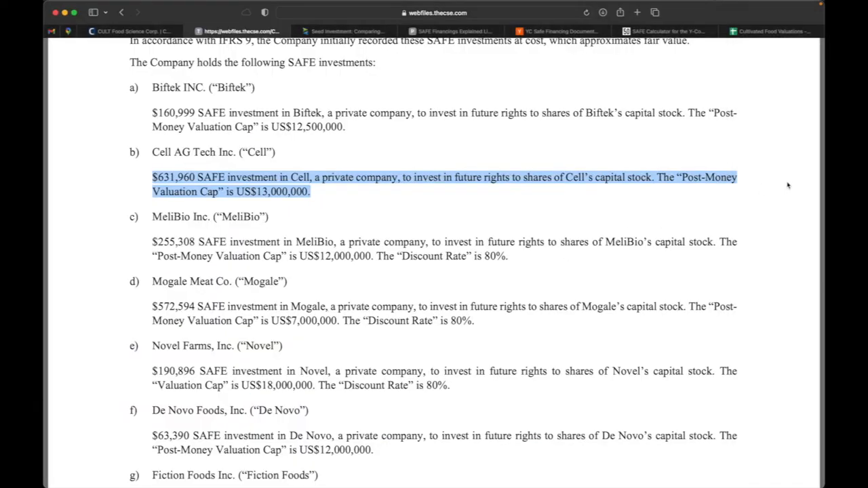
left_click(321, 229)
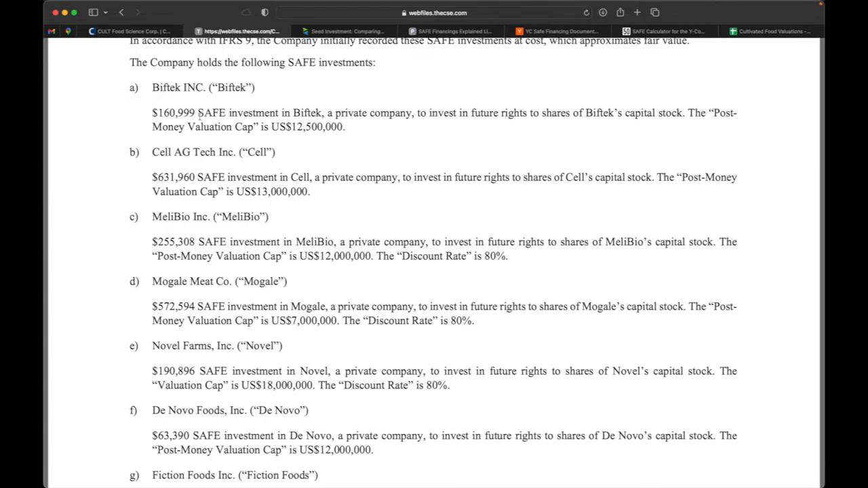
mouse_move(290, 272)
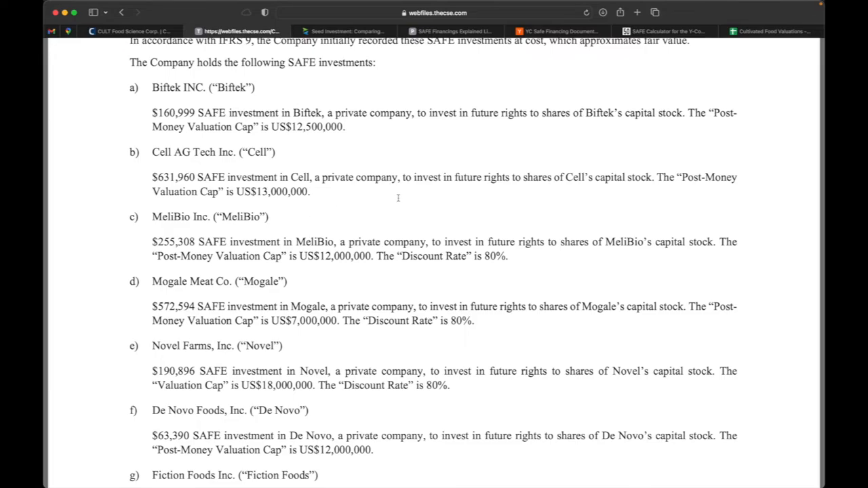
mouse_move(351, 225)
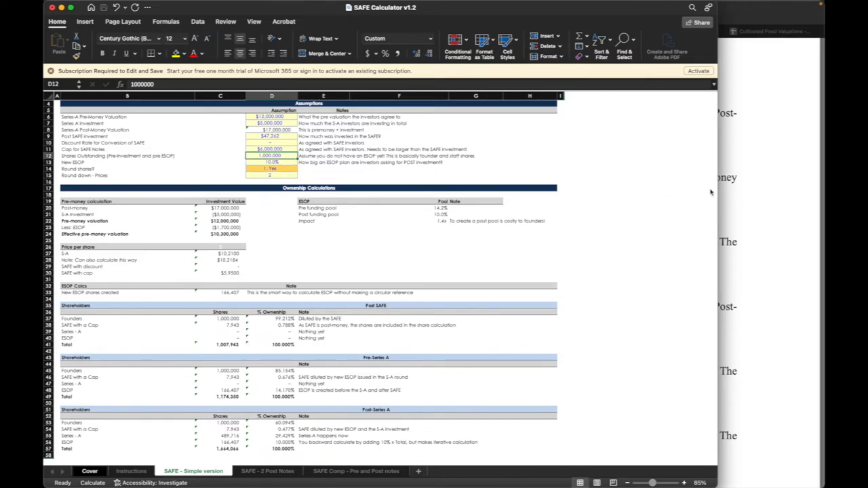
mouse_move(768, 179)
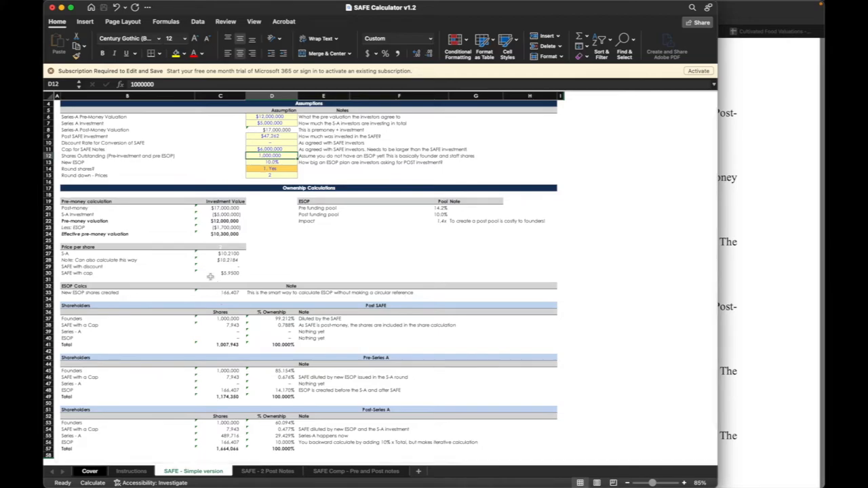
left_click(220, 273)
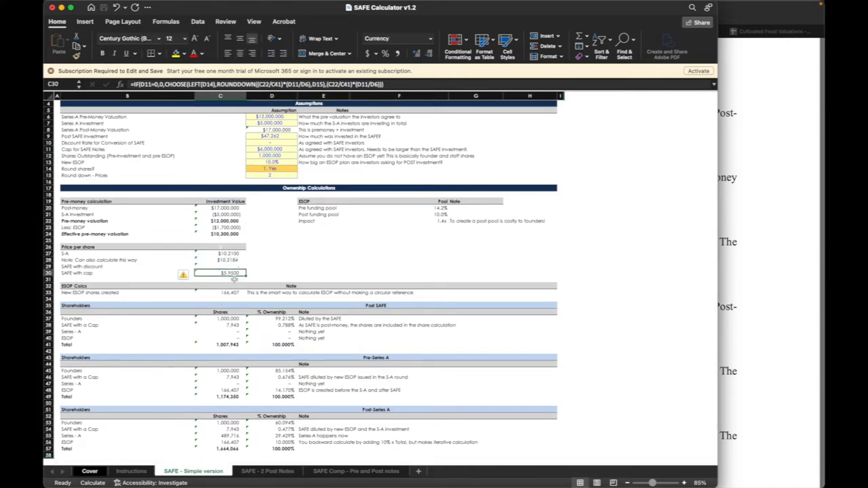